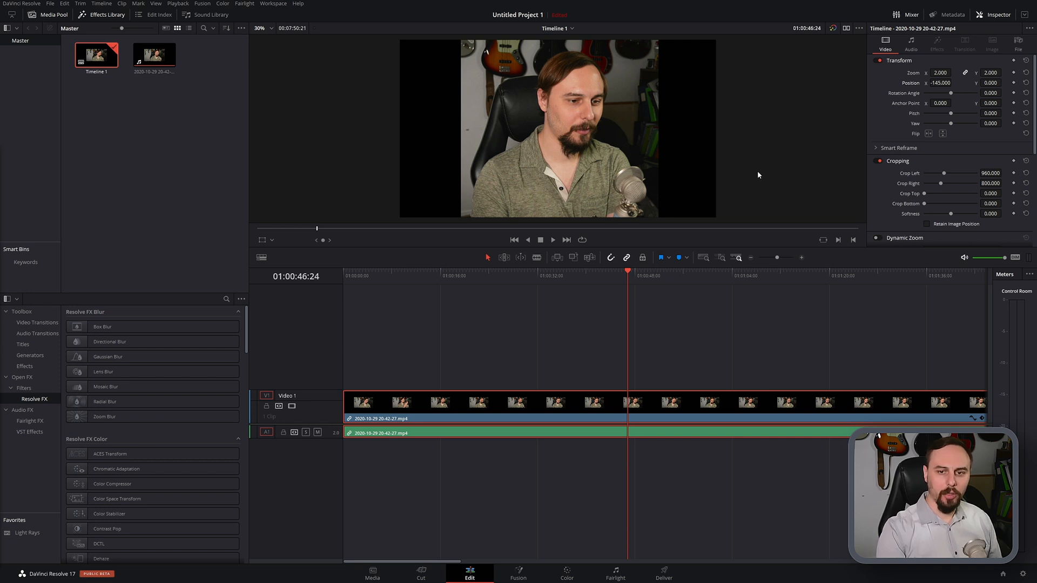
mouse_move(823, 103)
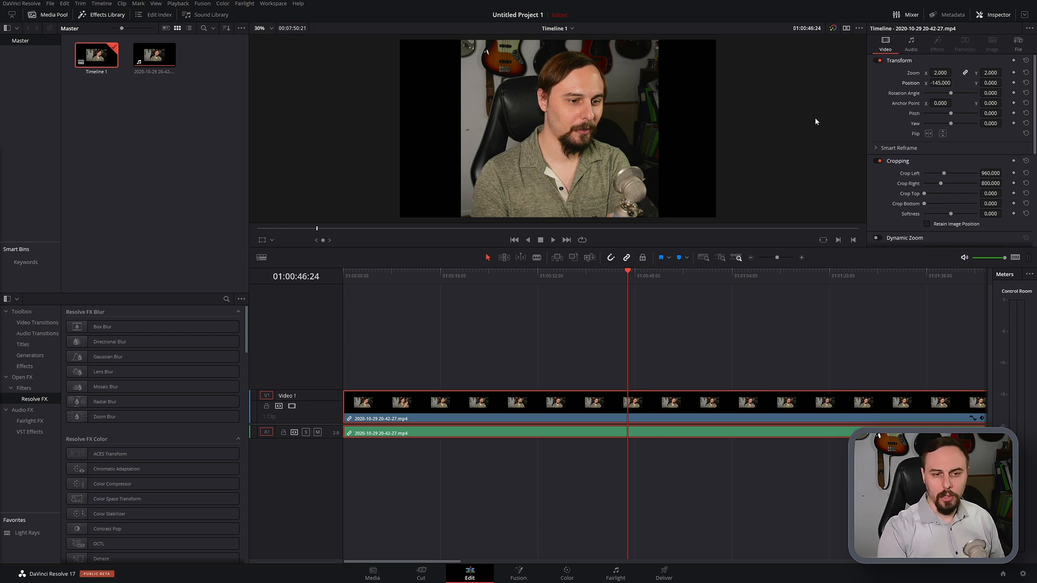
mouse_move(835, 137)
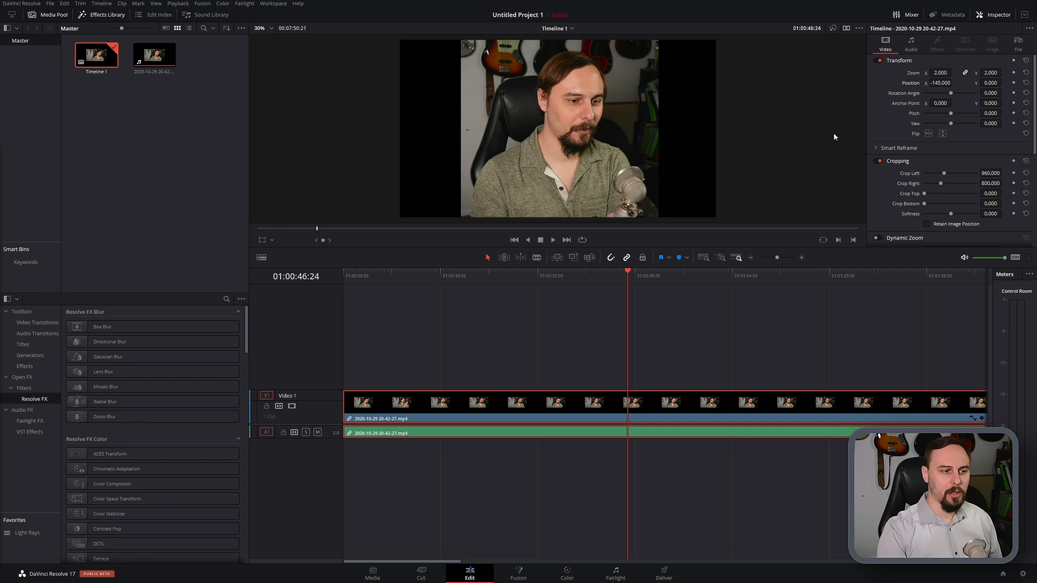
mouse_move(213, 278)
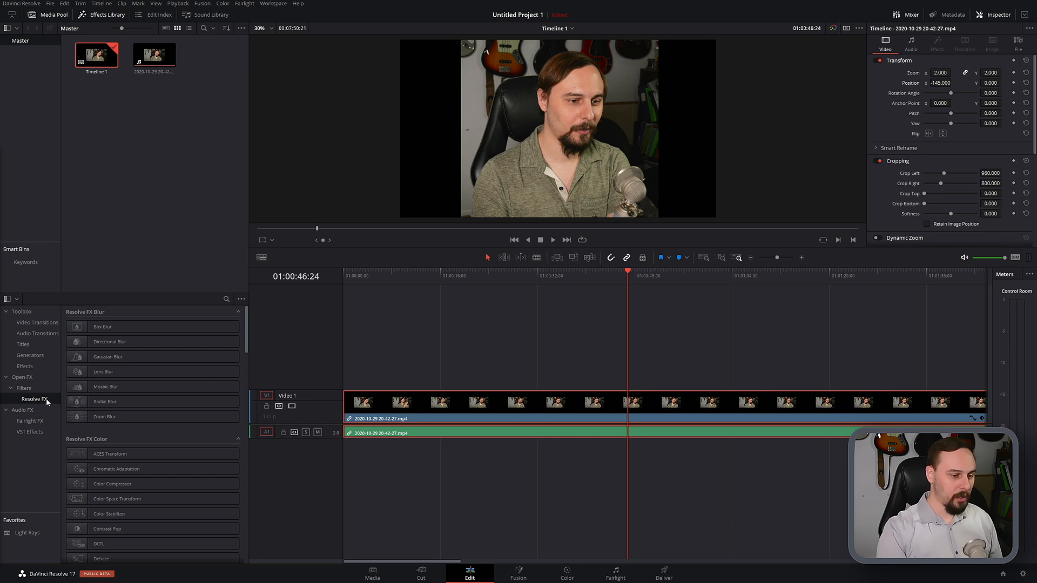
mouse_move(249, 330)
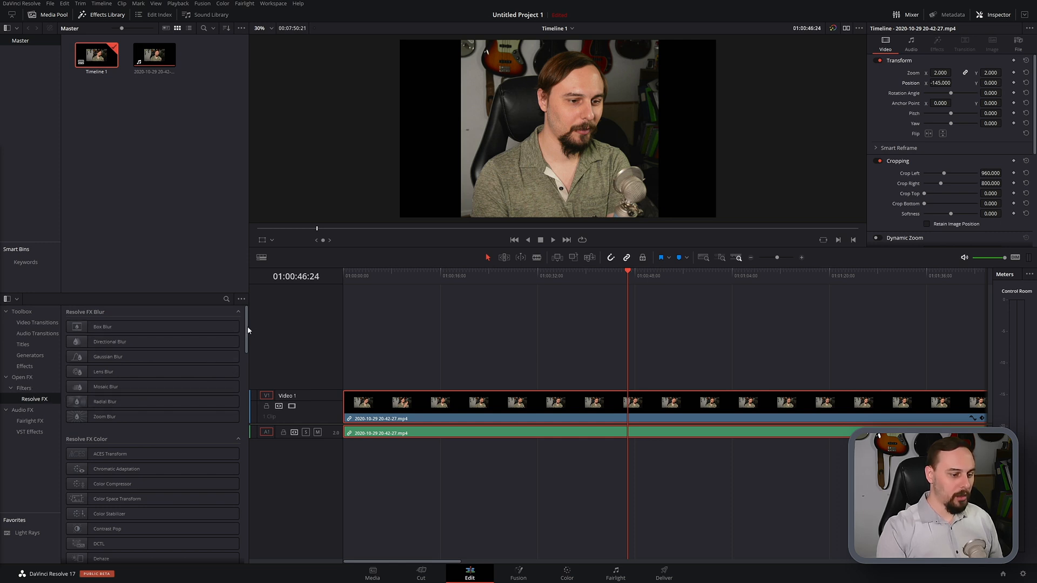
Scroll the Effects Library down to the Resolve FX Stylize group to reach Blanking Fill
scroll(down, 3)
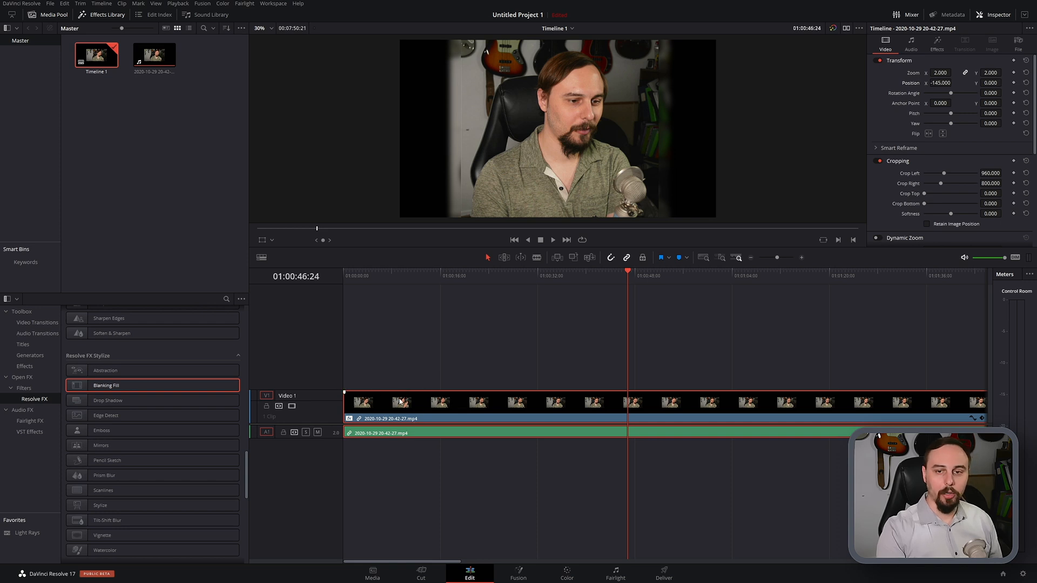
mouse_move(962, 60)
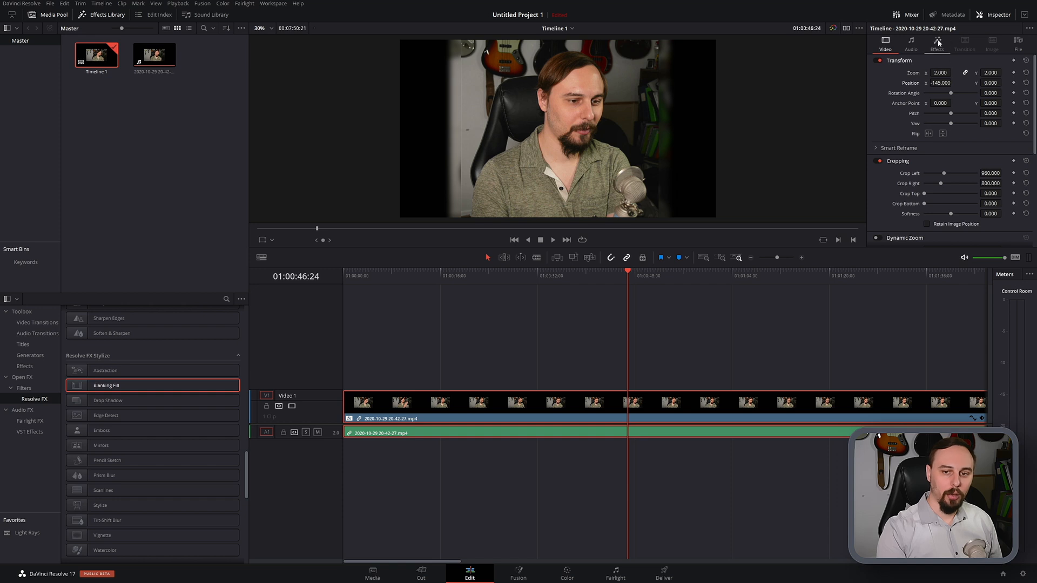
Show the Blanking Fill controls for the clip in the Inspector's Effects section
click(952, 63)
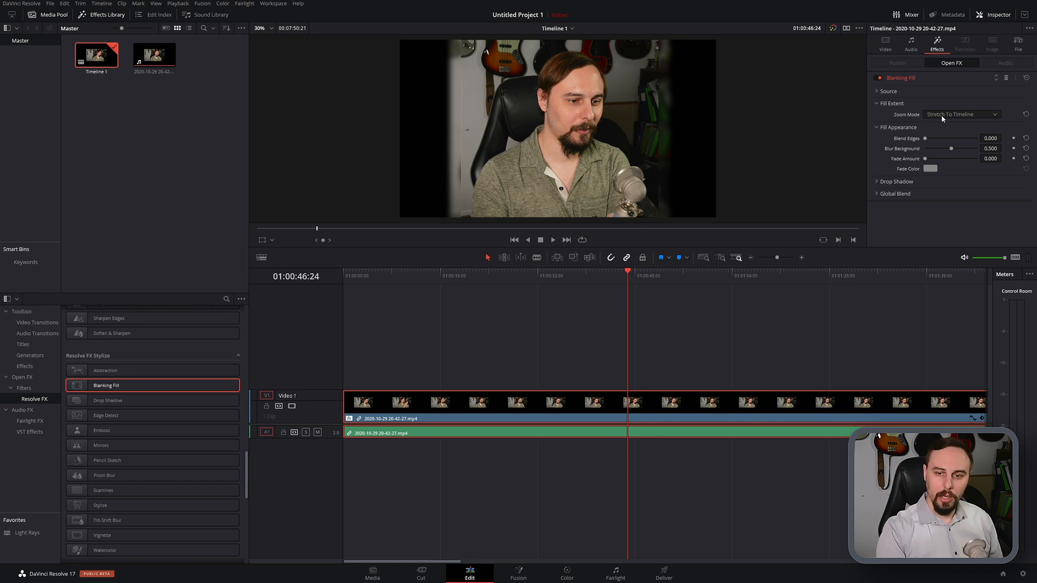
Switch the fill zoom mode to Manual and expand the background fill to 1.779
click(961, 113)
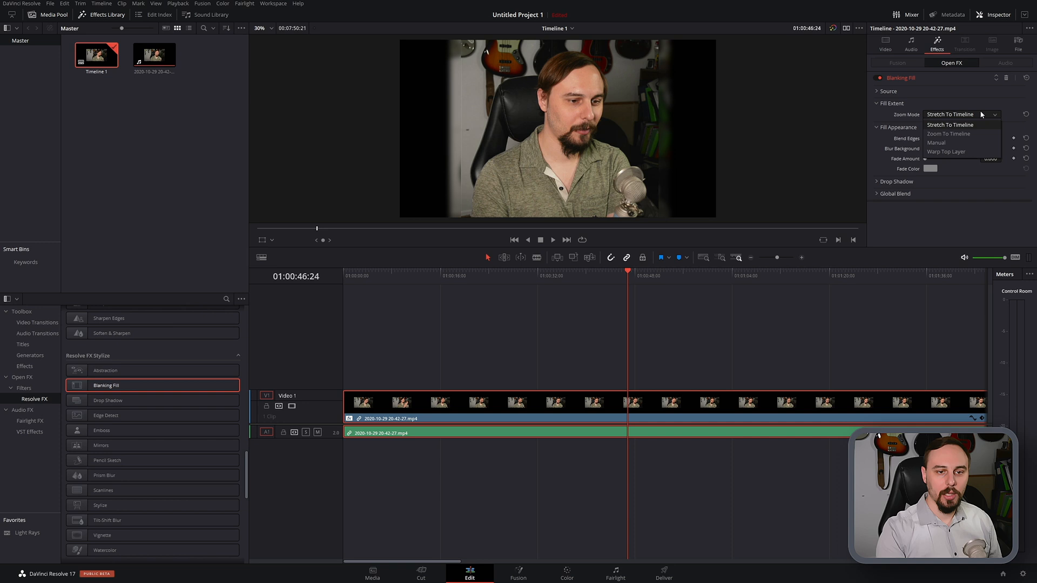
click(936, 143)
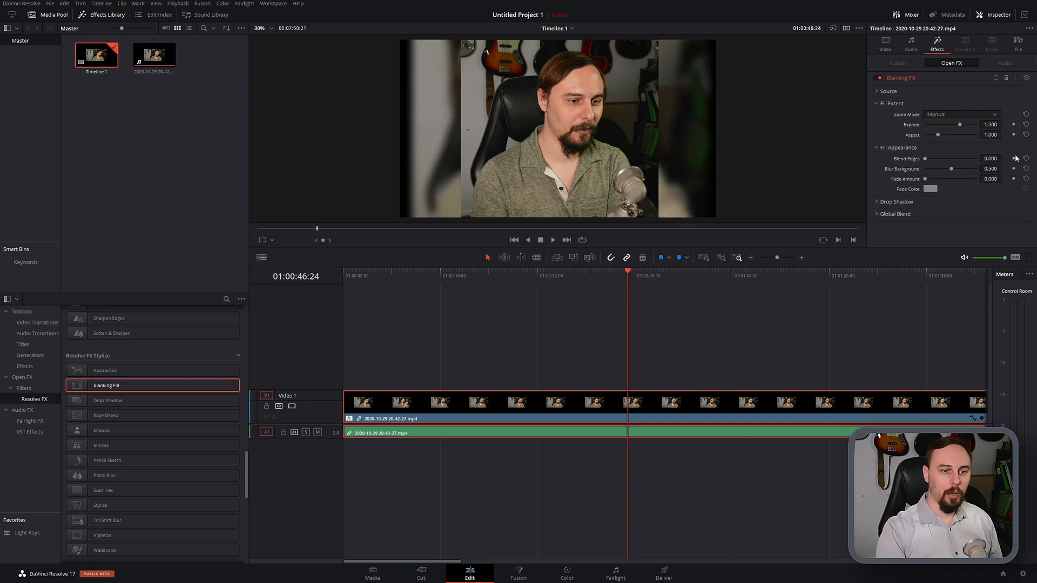
mouse_move(686, 216)
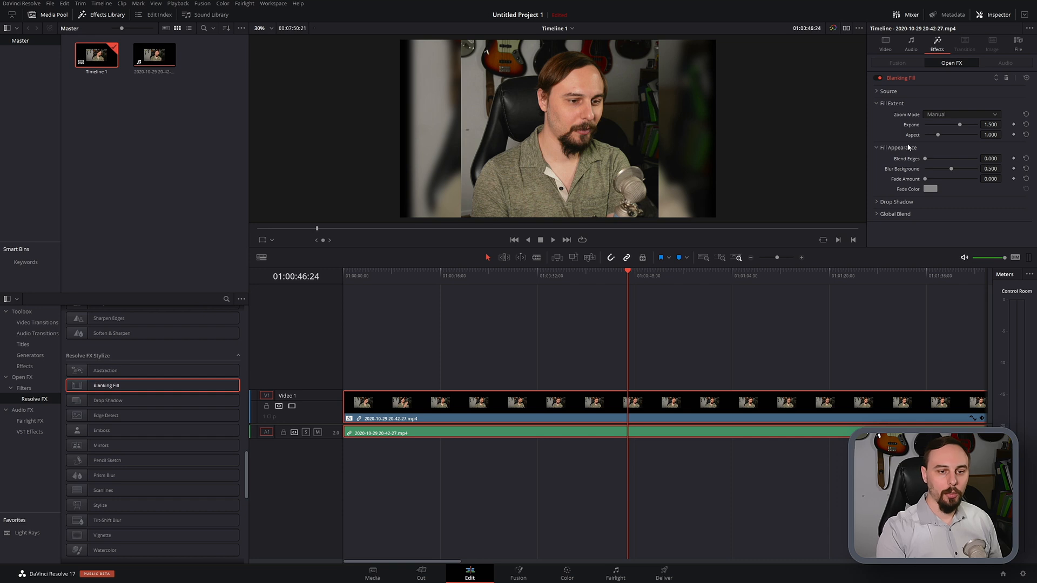
drag(959, 125, 958, 125)
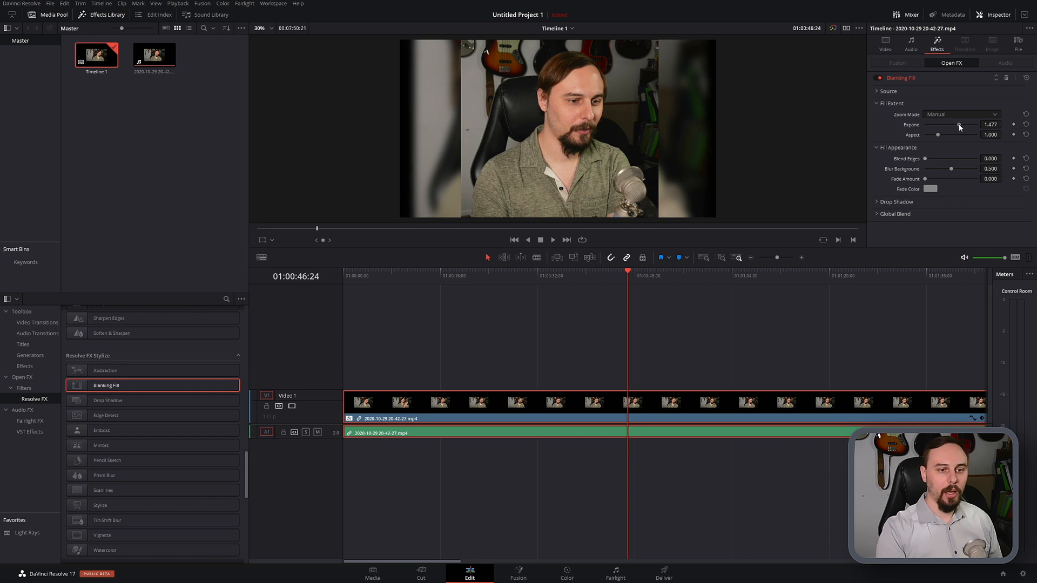
drag(959, 125, 969, 125)
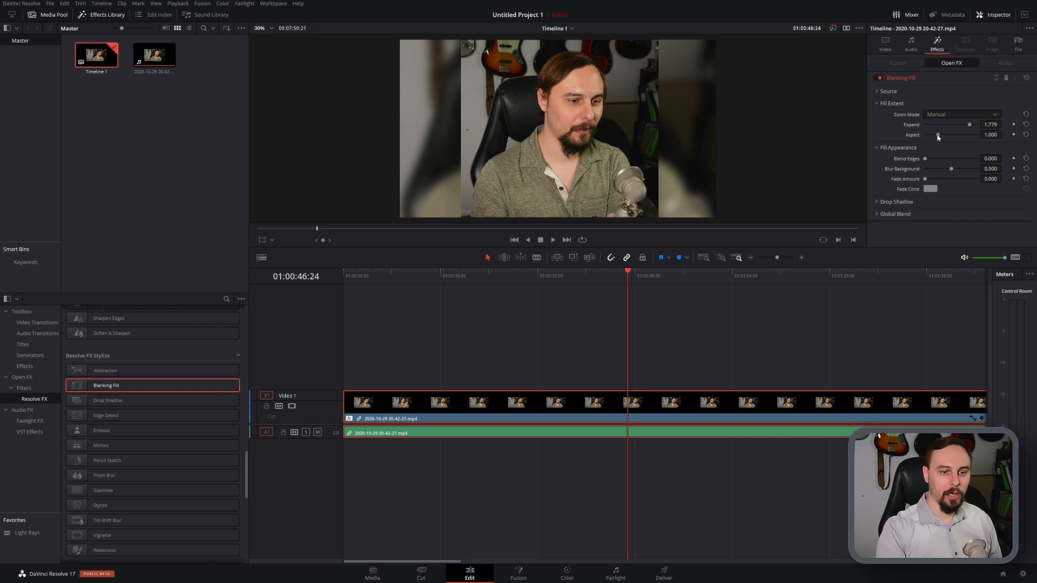
Try narrower and wider fill aspect ratios, then settle the aspect back at 1.000
drag(946, 135, 932, 135)
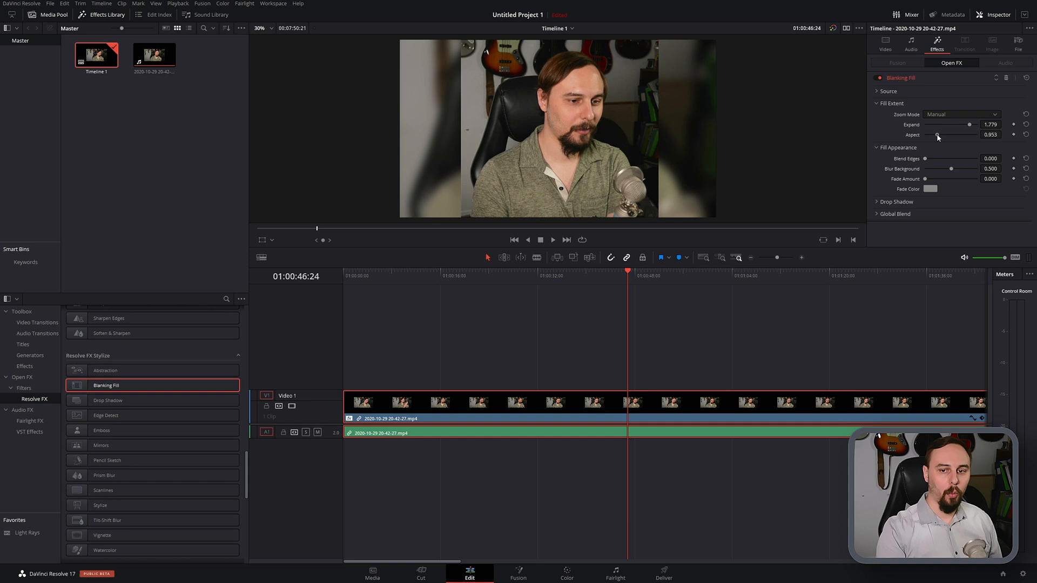
drag(938, 135, 946, 135)
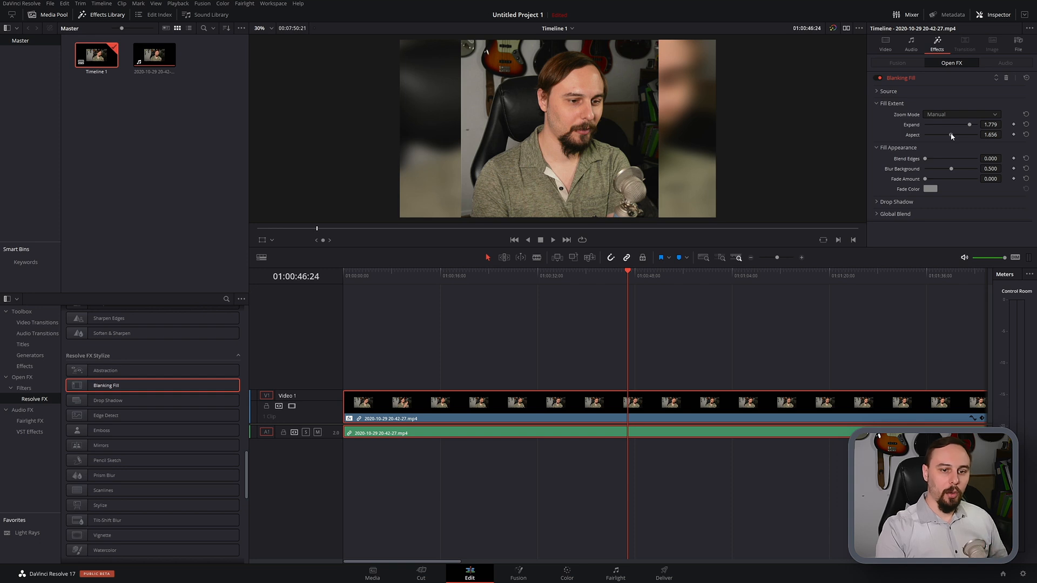
drag(968, 135, 932, 135)
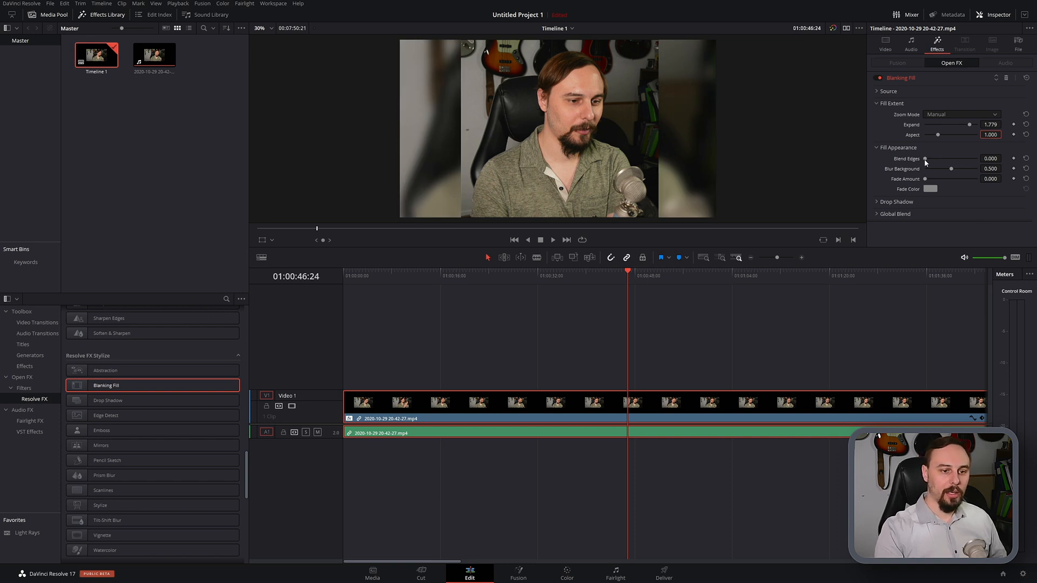
Test Blend Edges and remove it, set Blur Background to 0.434 and Fade Amount to 0.170
drag(925, 159, 981, 159)
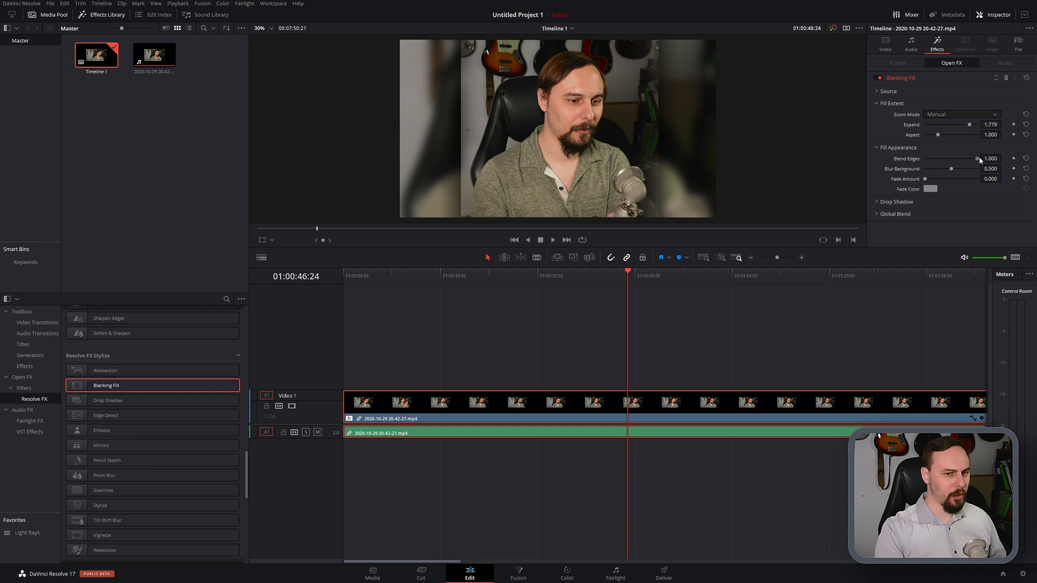
drag(978, 158, 932, 157)
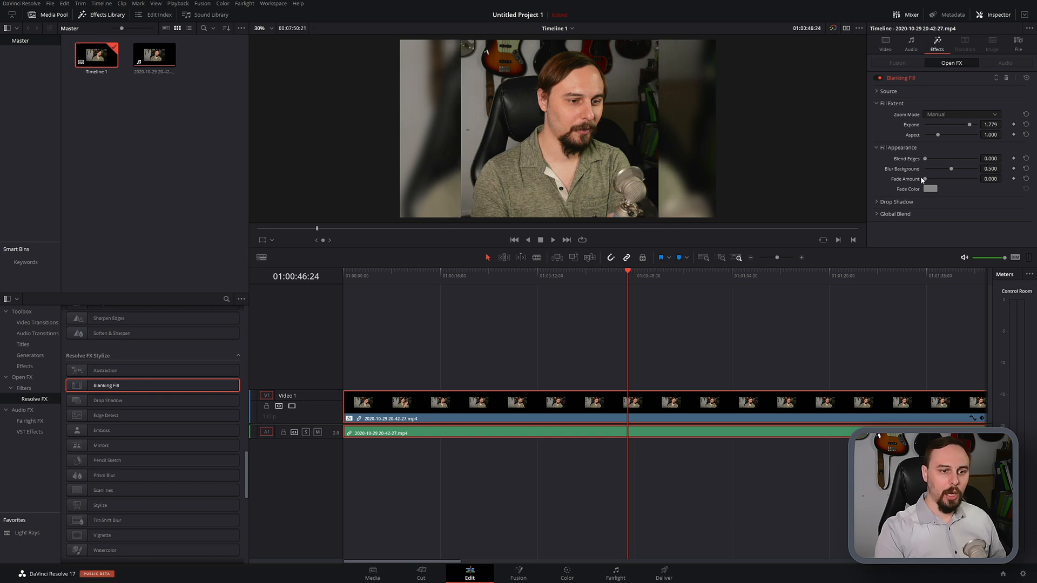
drag(946, 169, 925, 168)
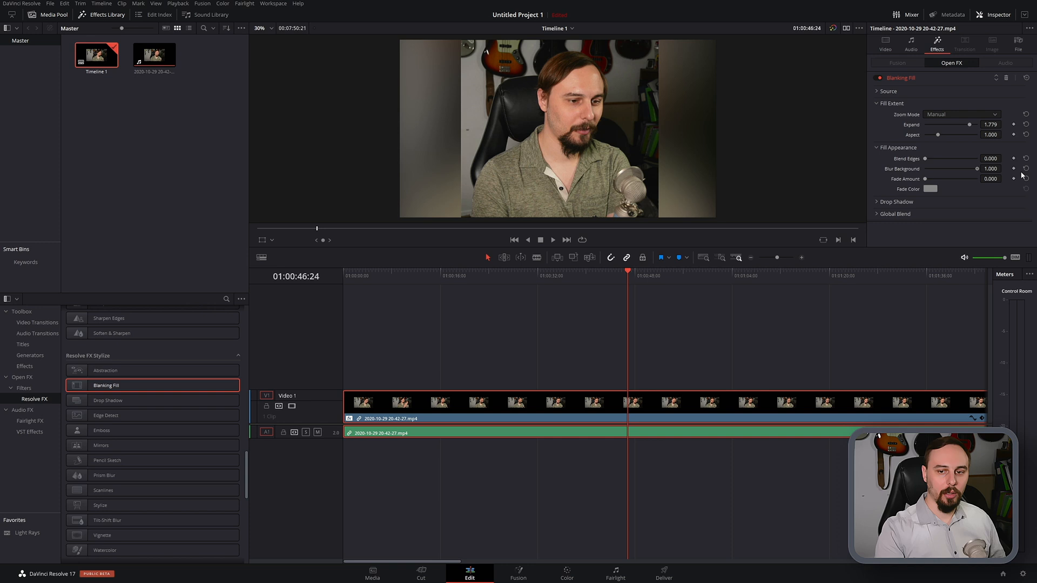
drag(971, 168, 947, 169)
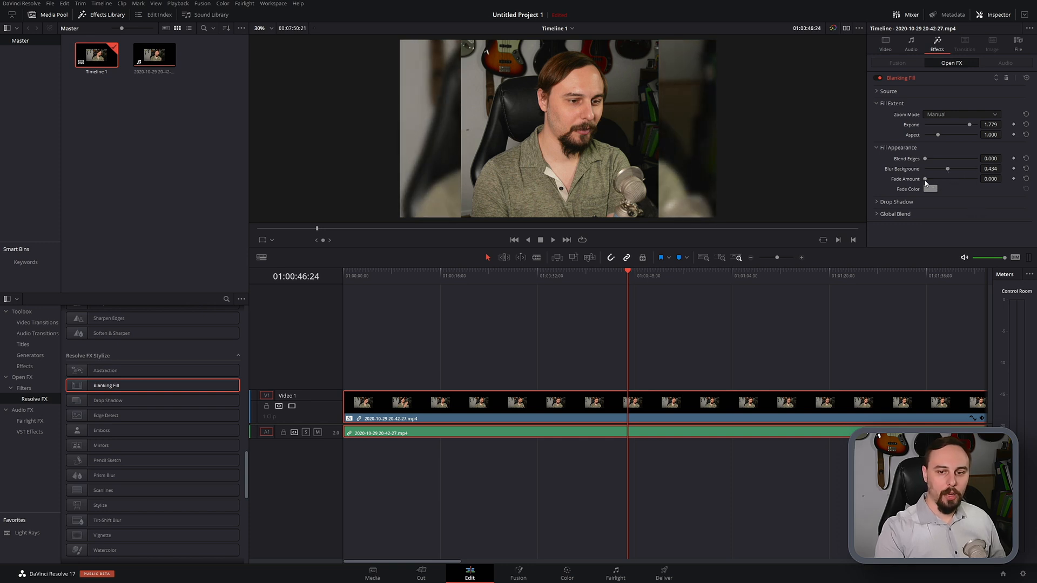
drag(940, 178, 959, 179)
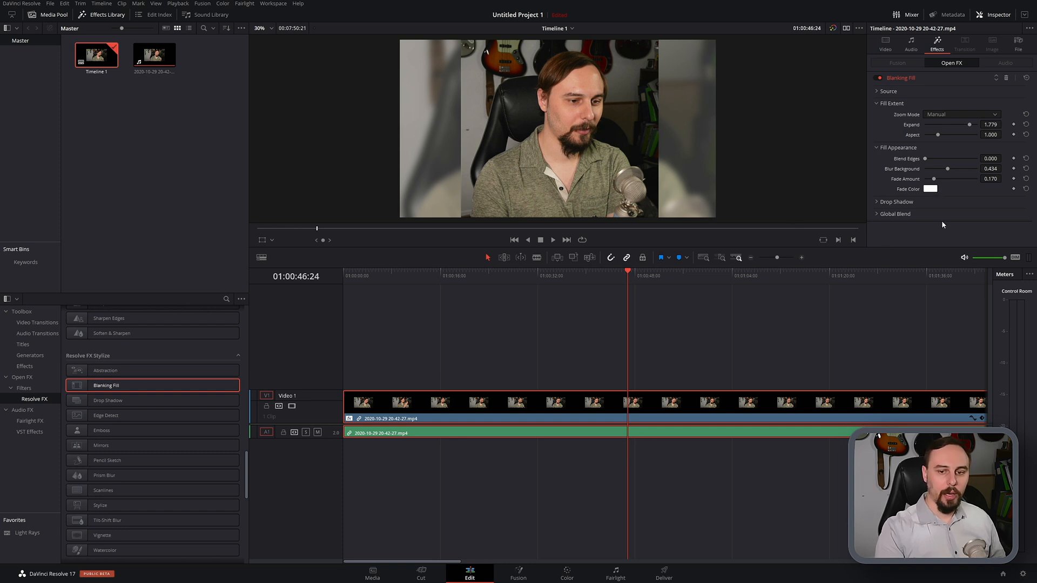
Raise the drop shadow Shadow Strength to about 0.303, leaving distance, angle and blur at defaults
click(882, 202)
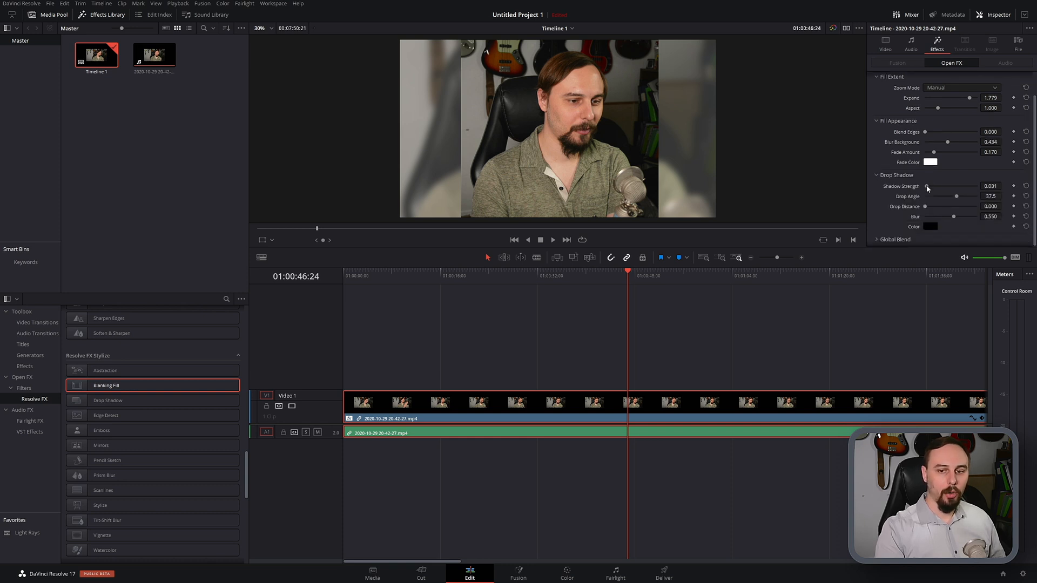
drag(927, 186, 939, 186)
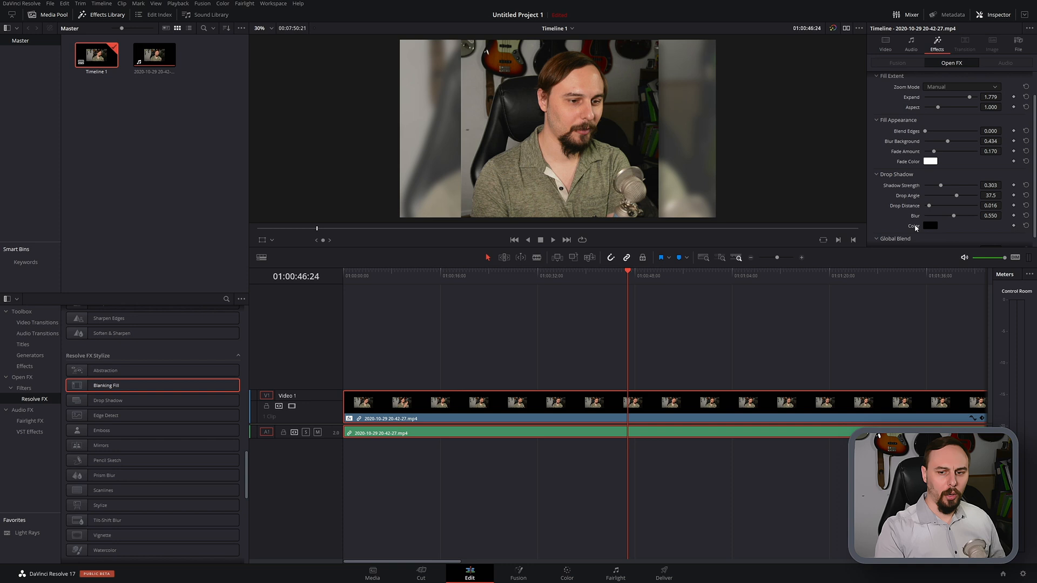
scroll(down, 3)
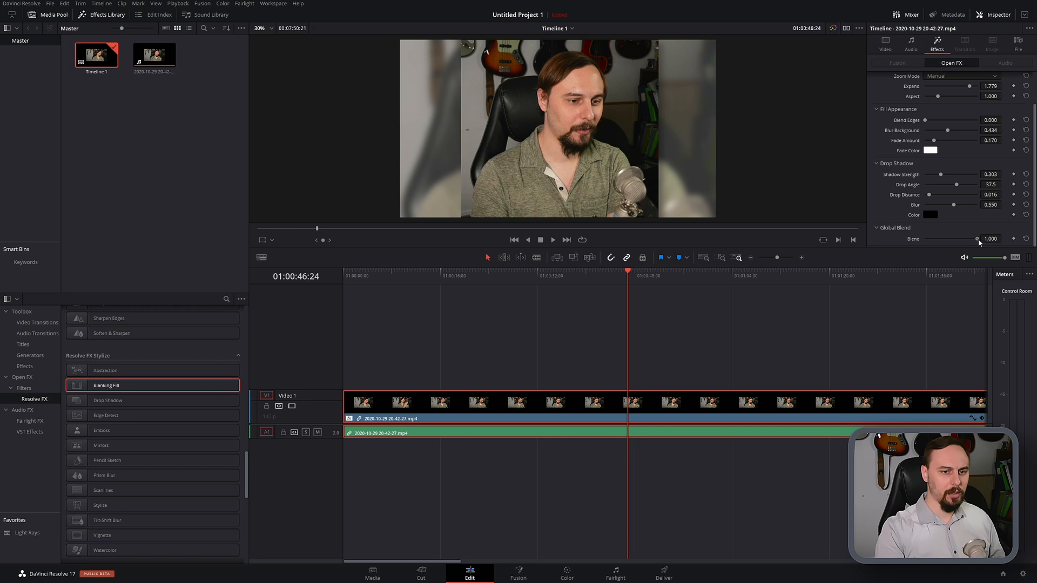
drag(995, 238, 966, 239)
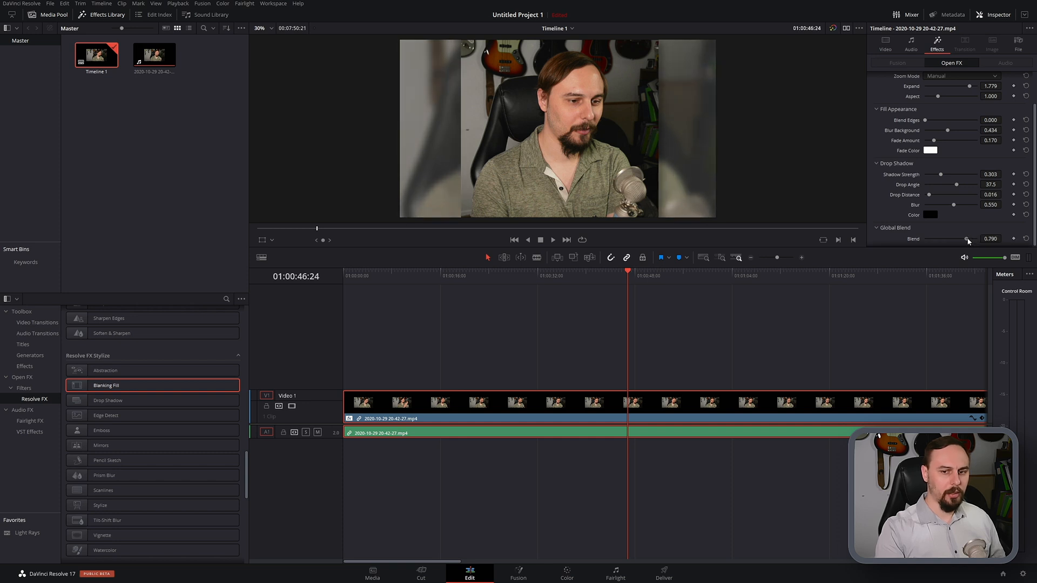
drag(968, 239, 928, 238)
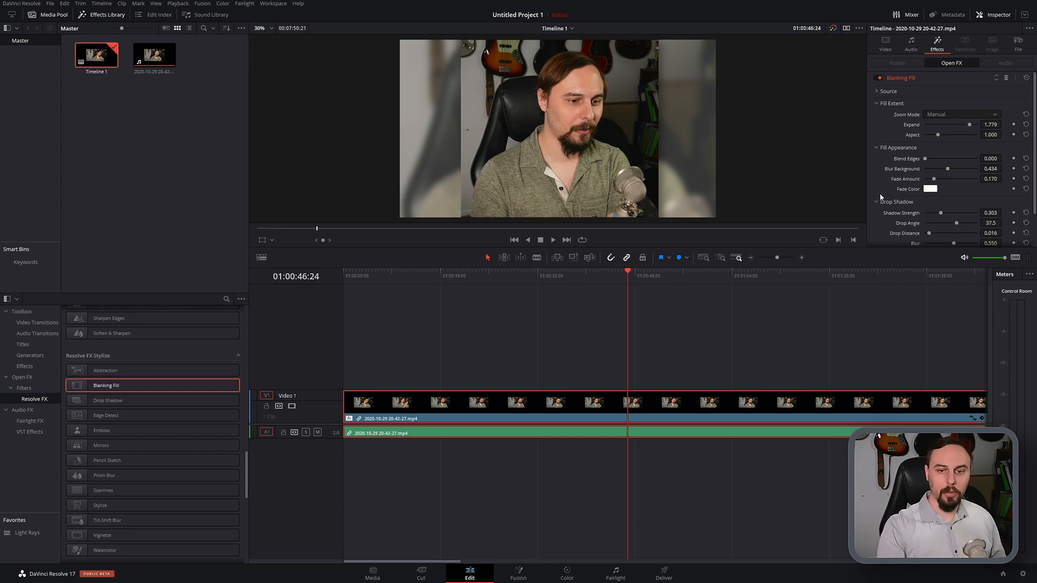
mouse_move(856, 203)
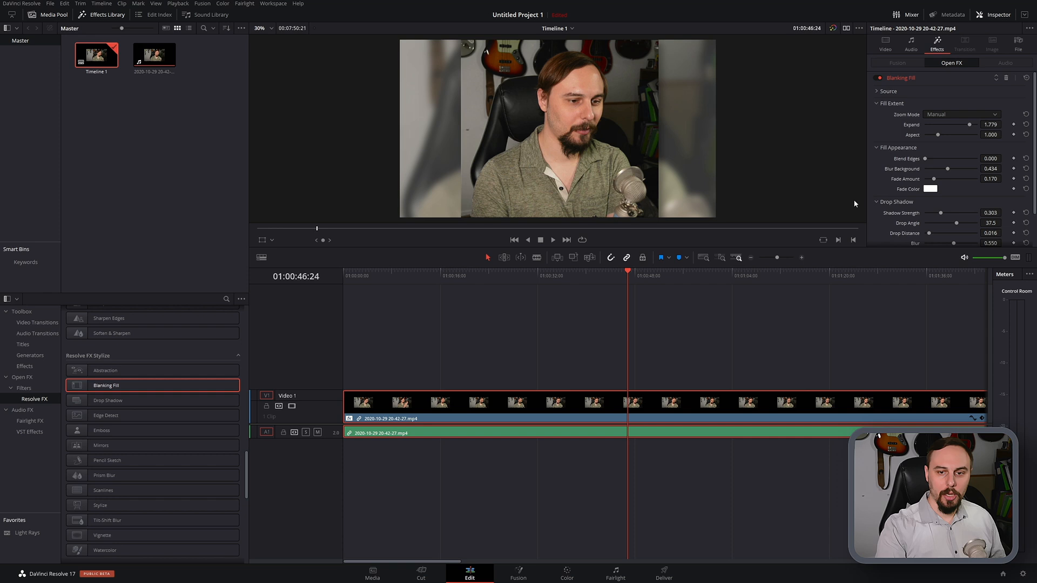